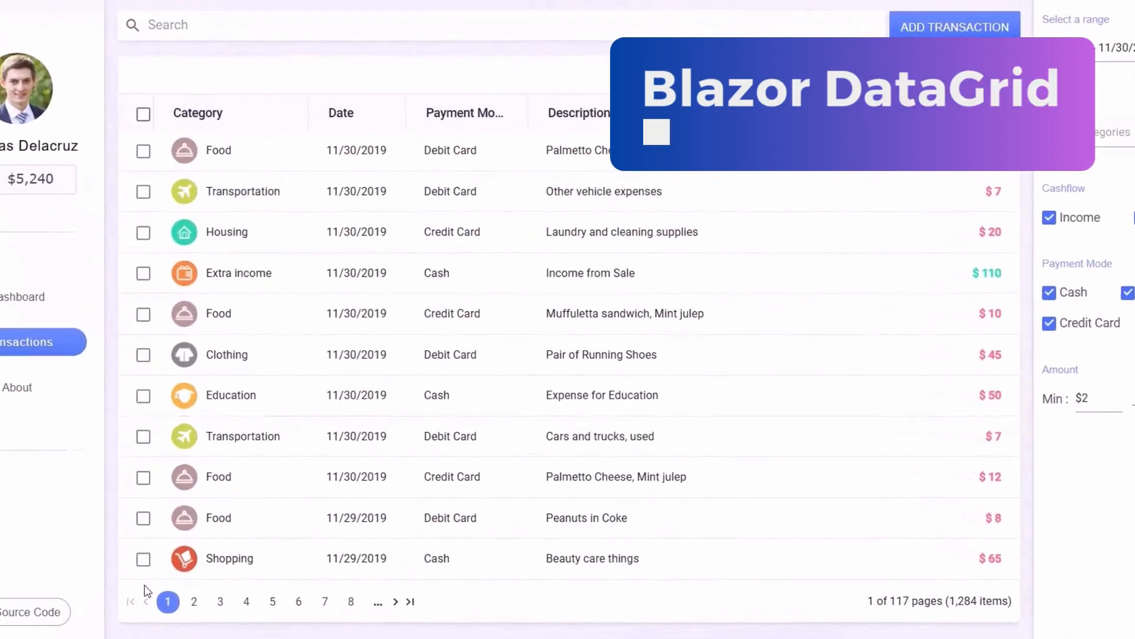
Show page 3 of the transactions grid, then bring up the World Cup champions grid
left_click(220, 601)
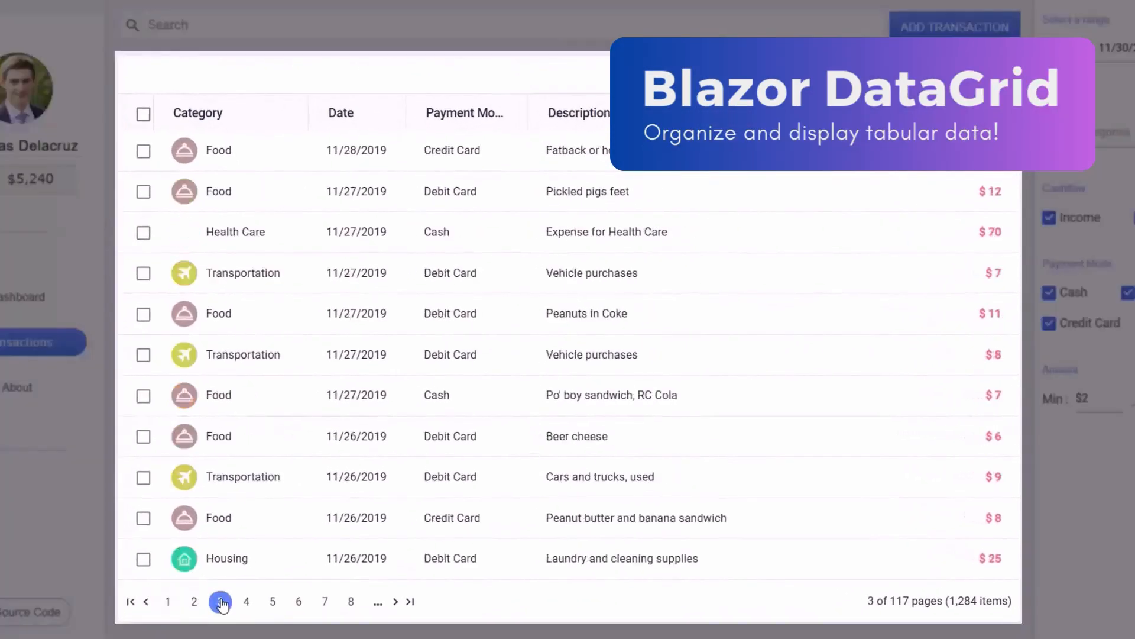
left_click(273, 598)
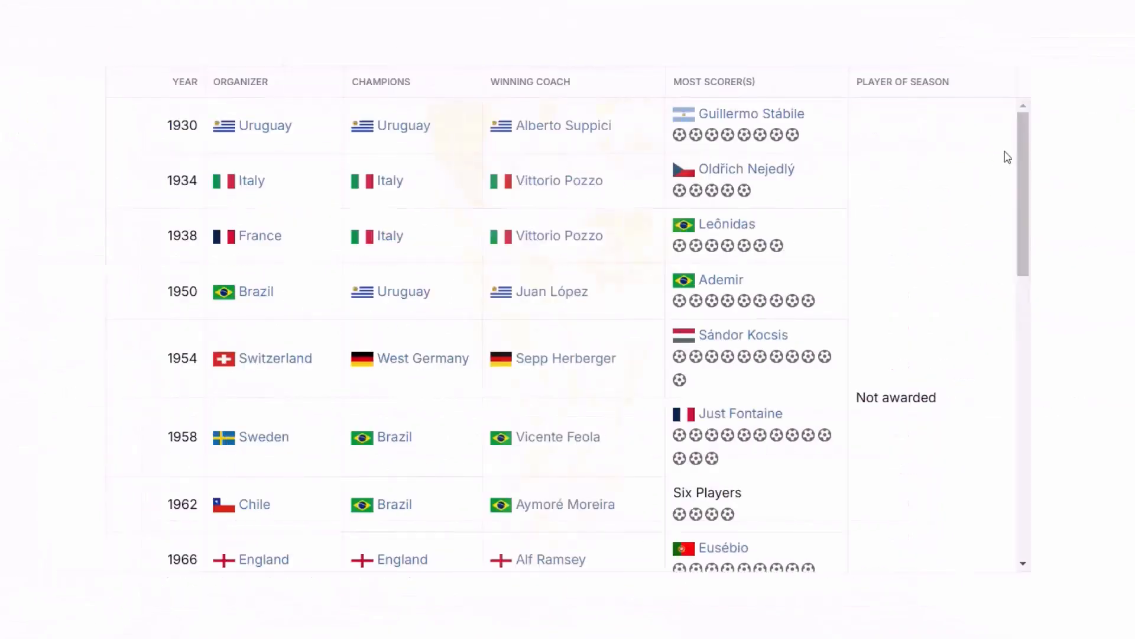
scroll("down", 3)
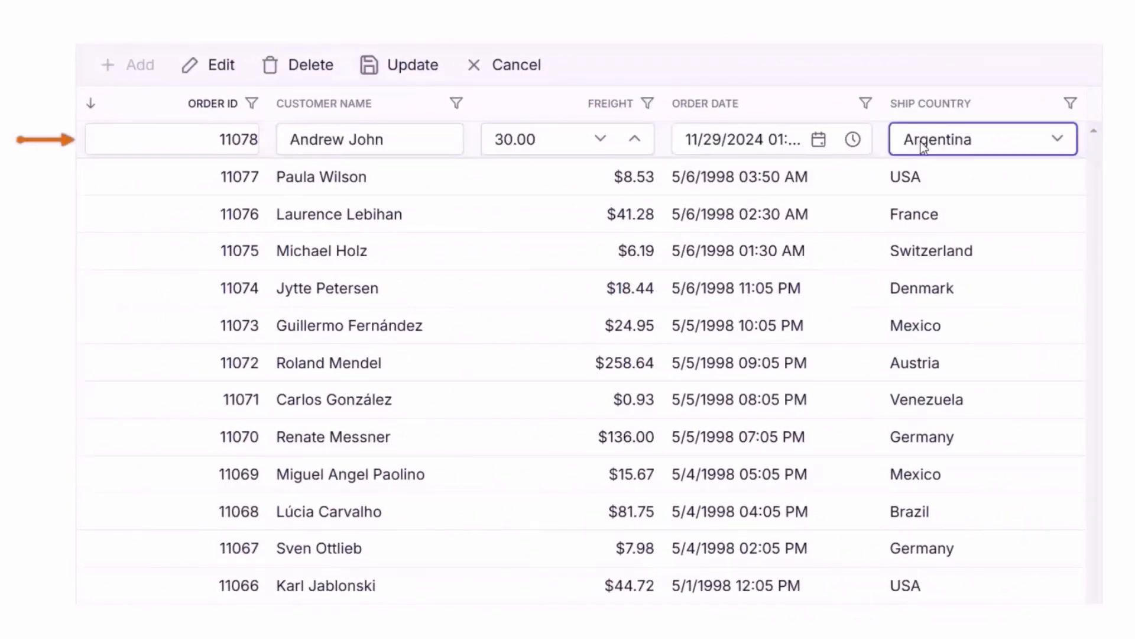
Save new order 11078 to Argentina, set order 10002 freight to $5.30, delete order 10007
left_click(399, 65)
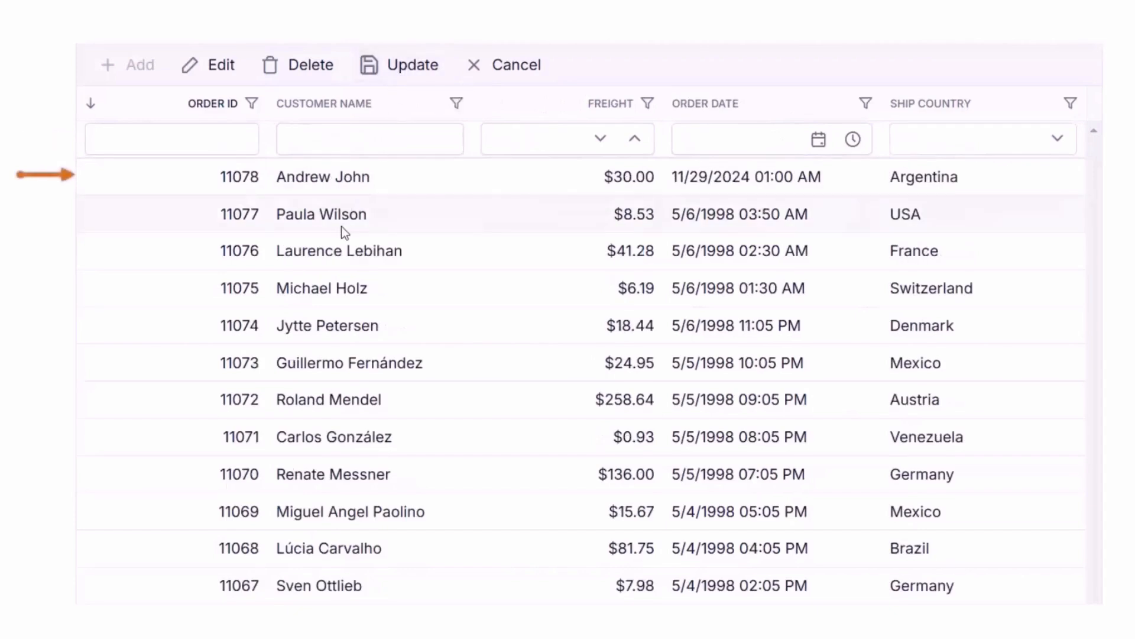
left_click(412, 65)
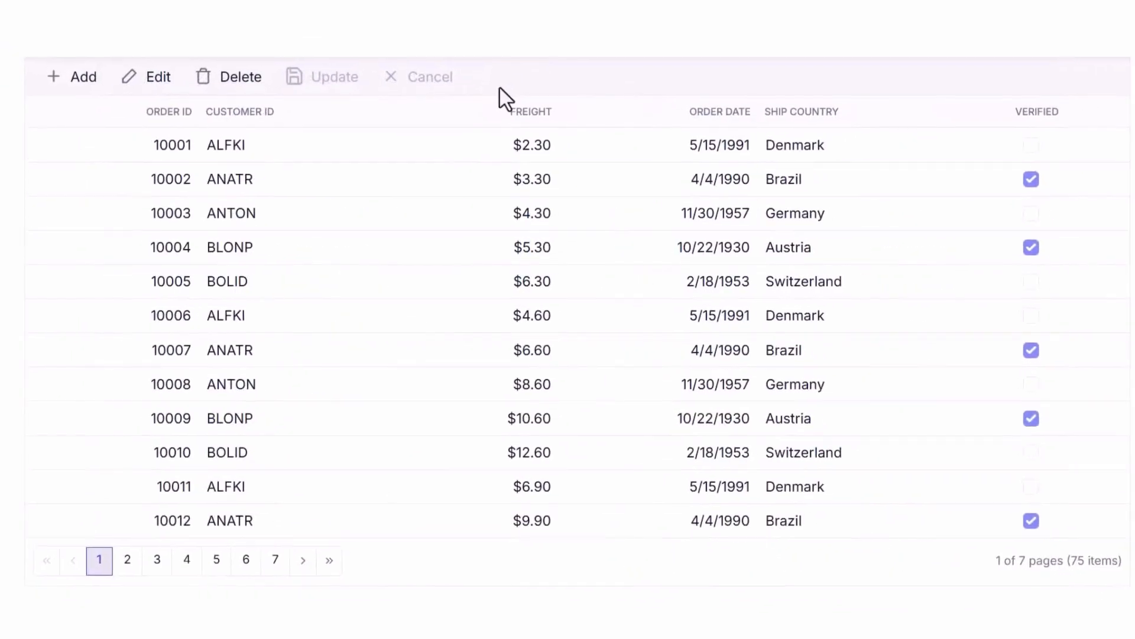
double_click(231, 213)
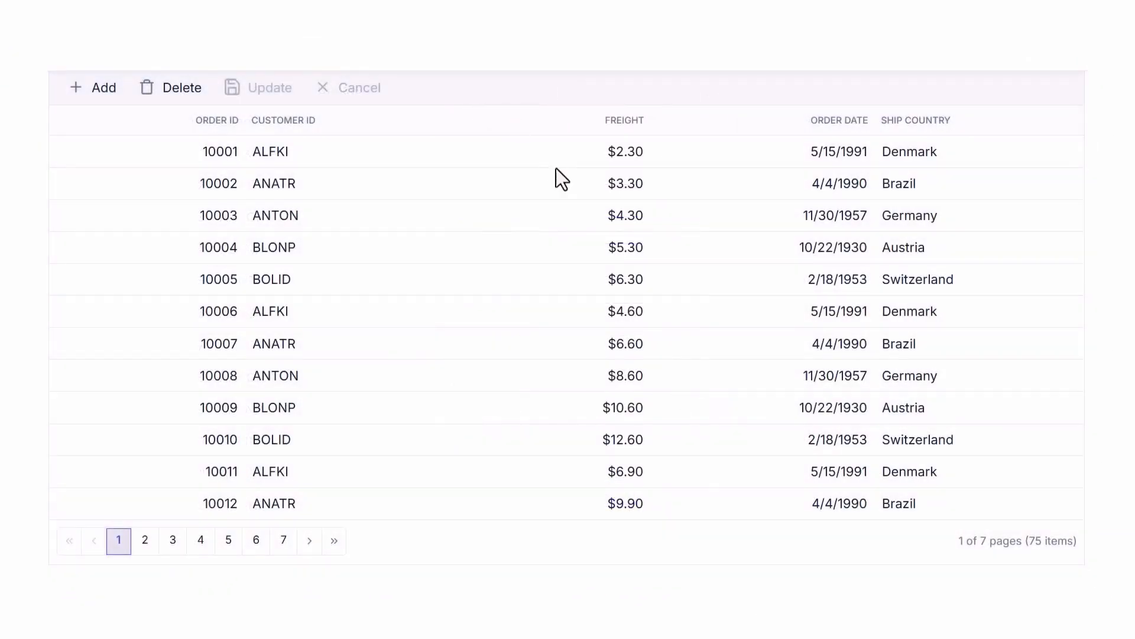
double_click(275, 278)
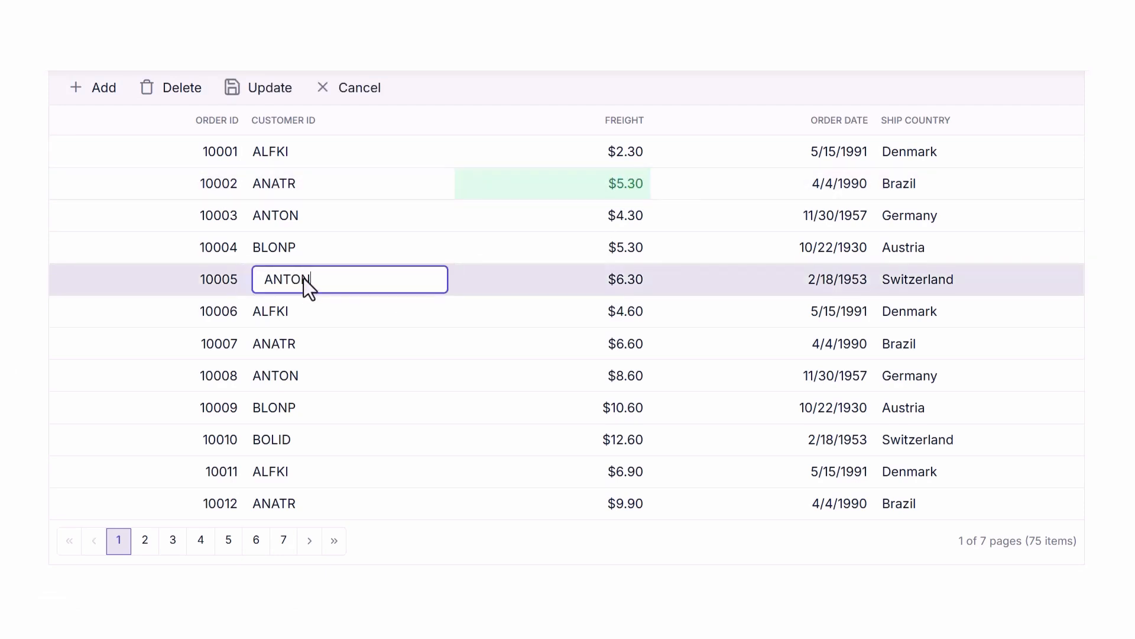
left_click(349, 87)
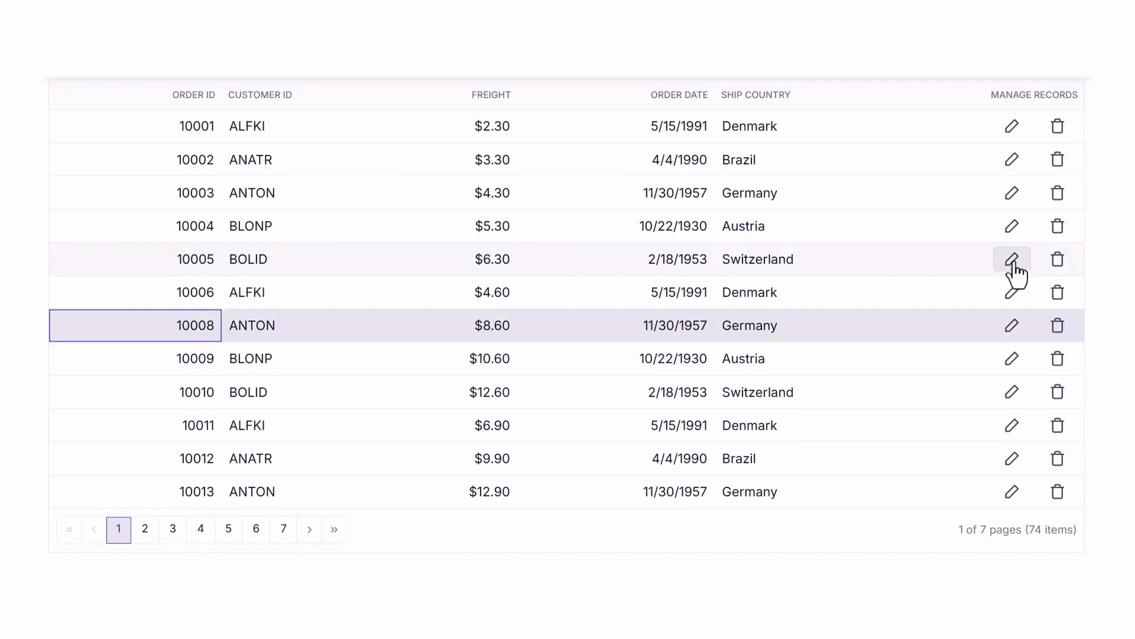
left_click(1013, 259)
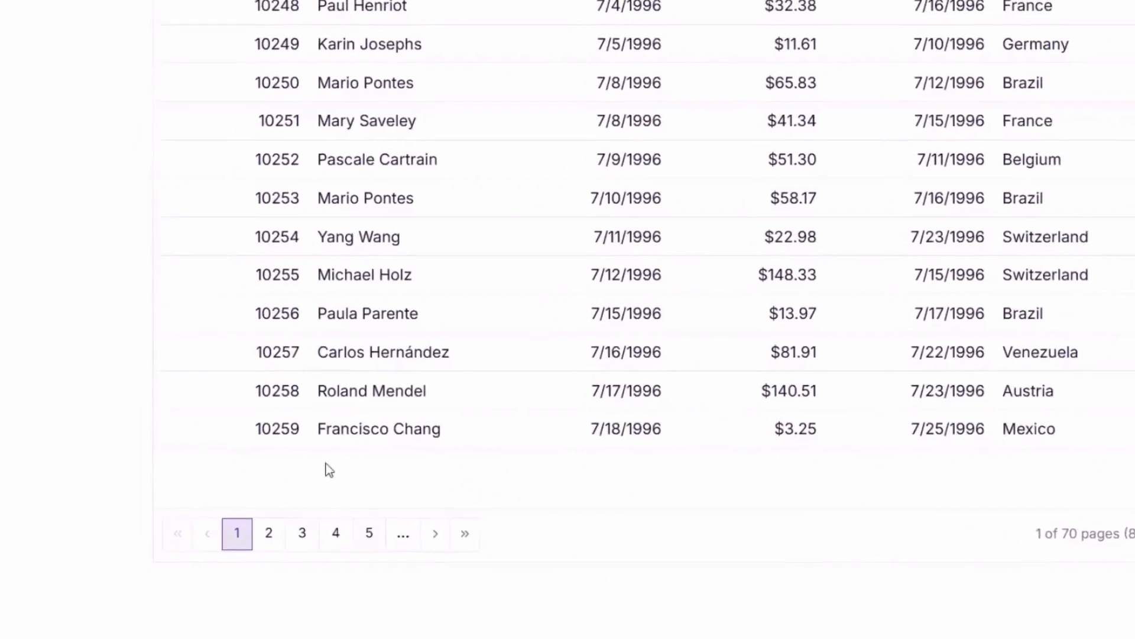
Open the page-size dropdown to choose rows per page and scroll the grid
left_click(342, 532)
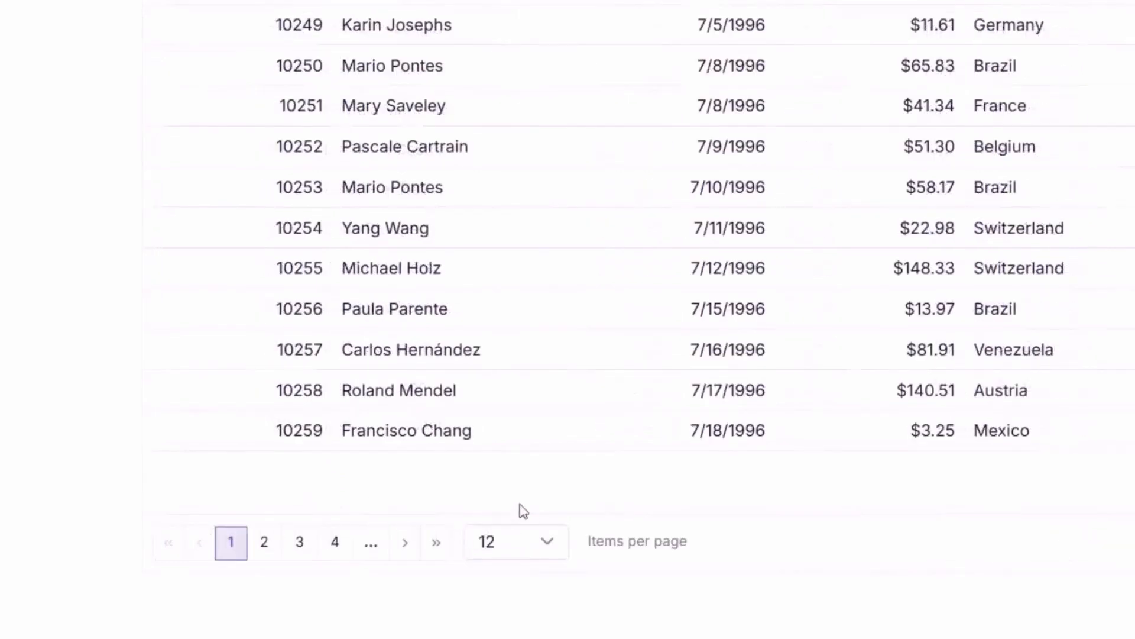
left_click(516, 541)
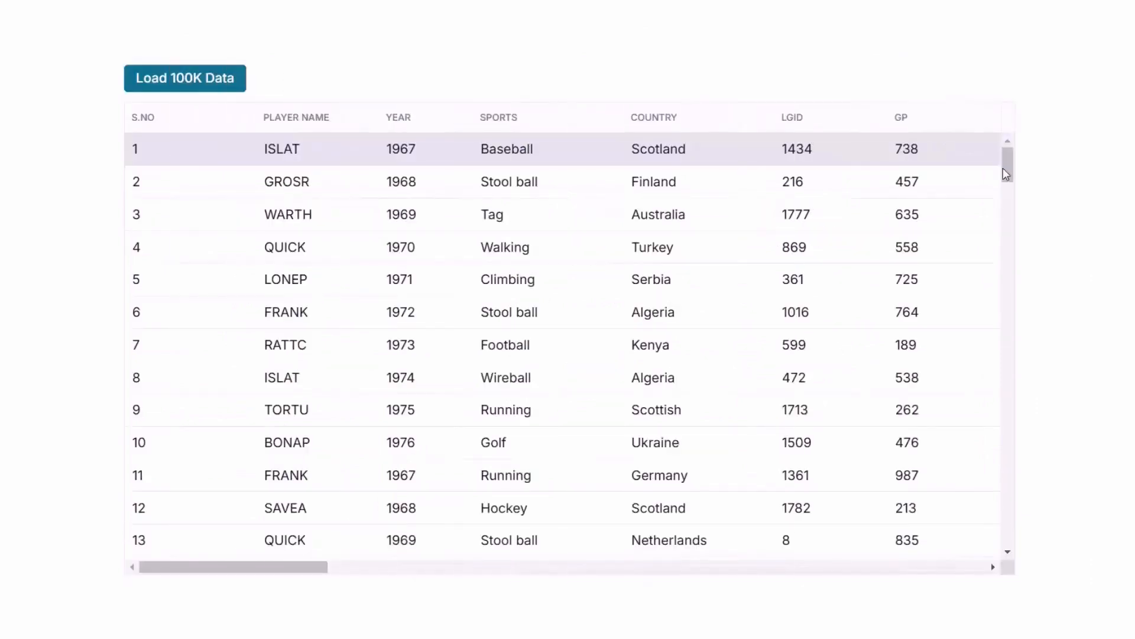
scroll("down", 3)
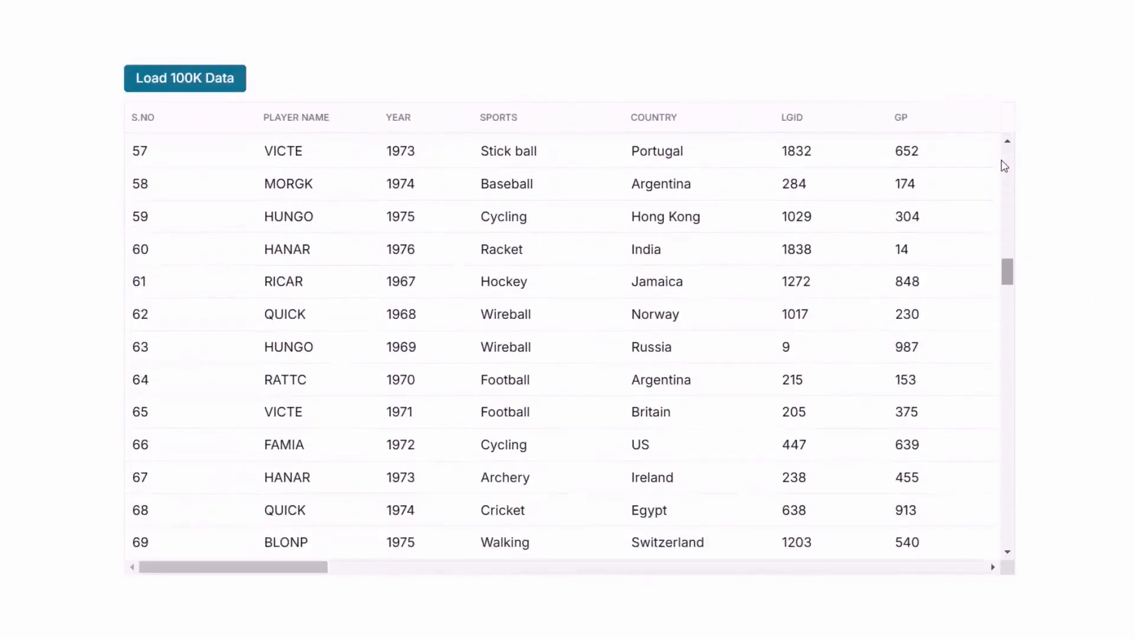
scroll("down", 3)
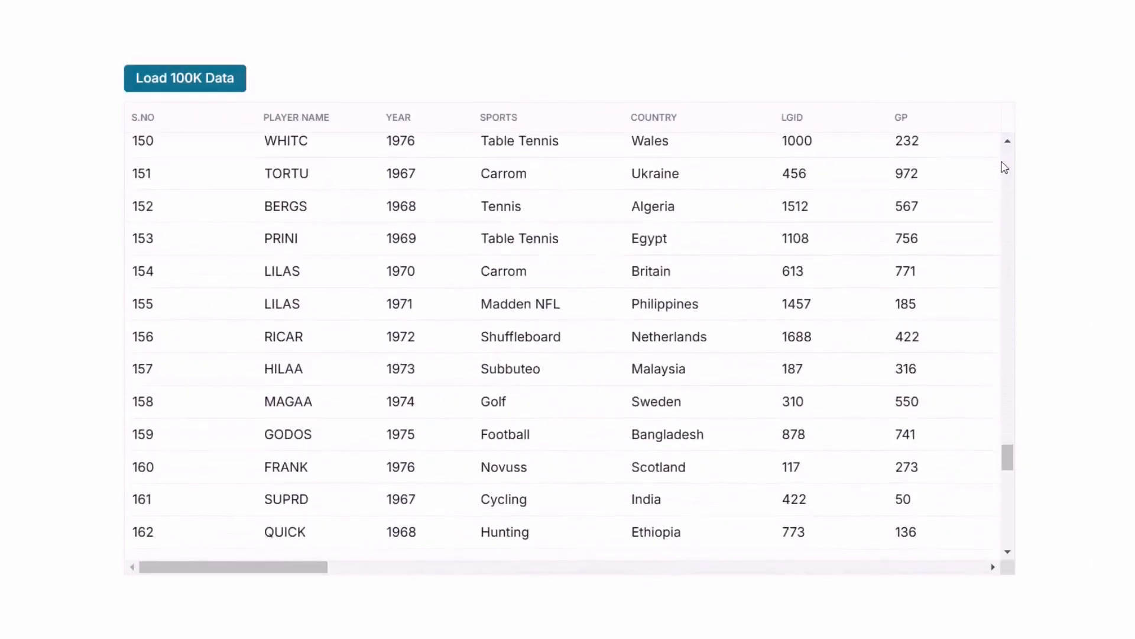
scroll("down", 3)
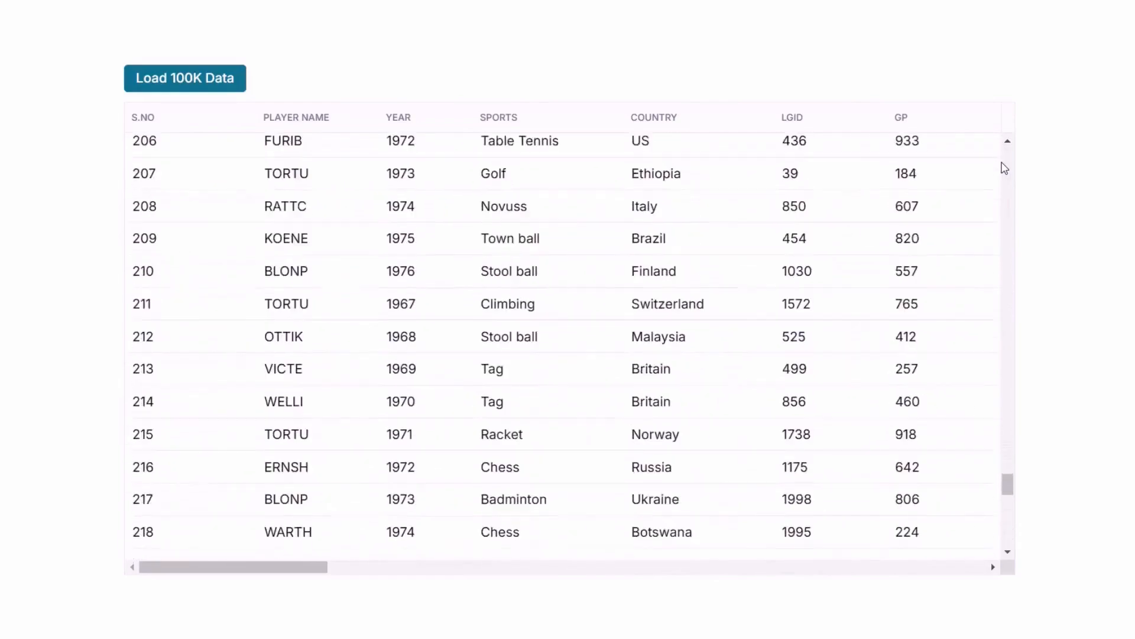
scroll("down", 3)
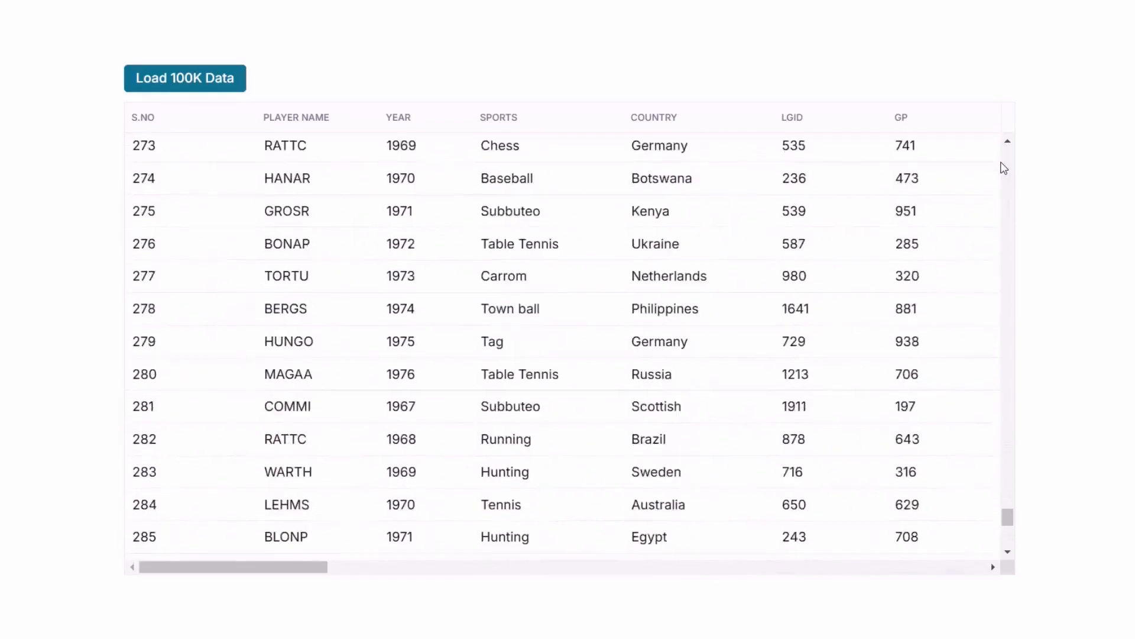
Load the 100K player records and scroll through the first hundred rows
left_click(184, 78)
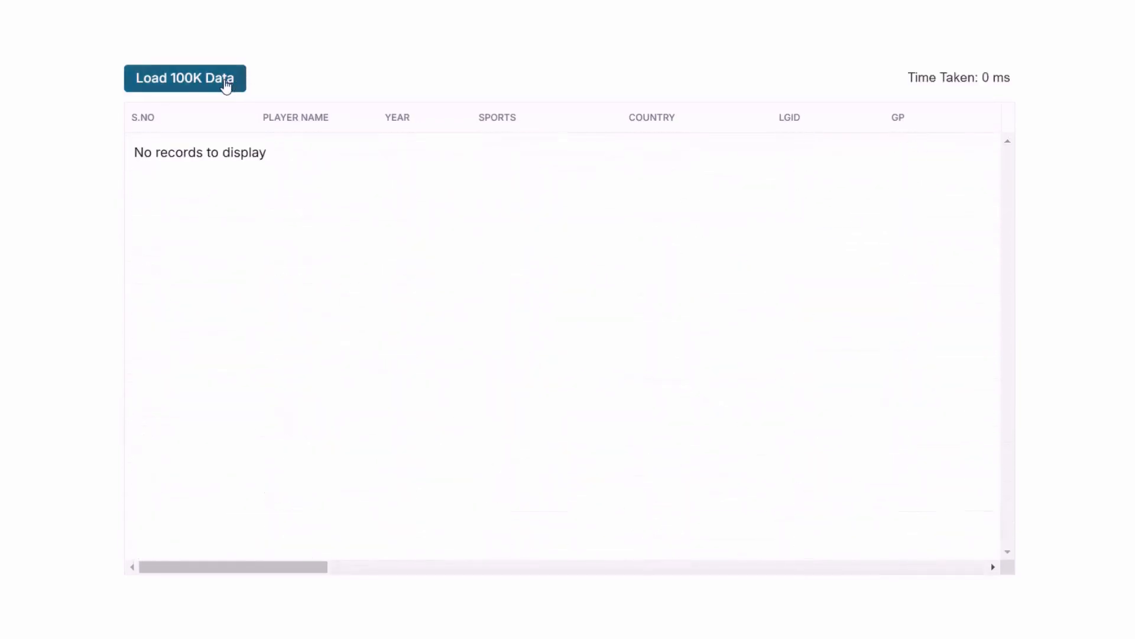
left_click(185, 78)
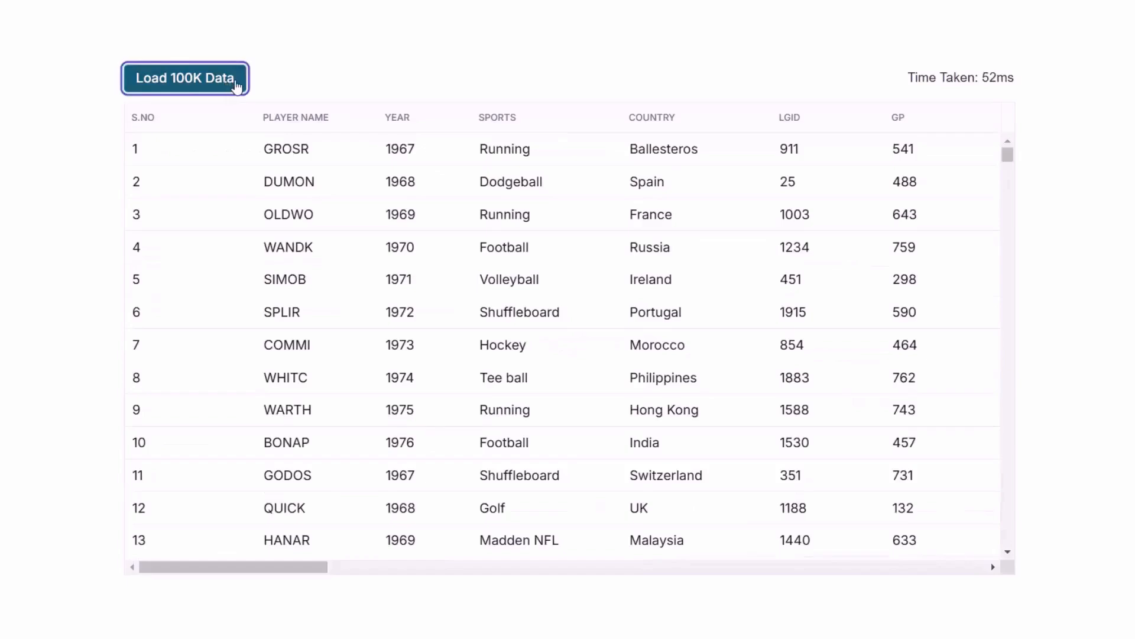
scroll("down", 3)
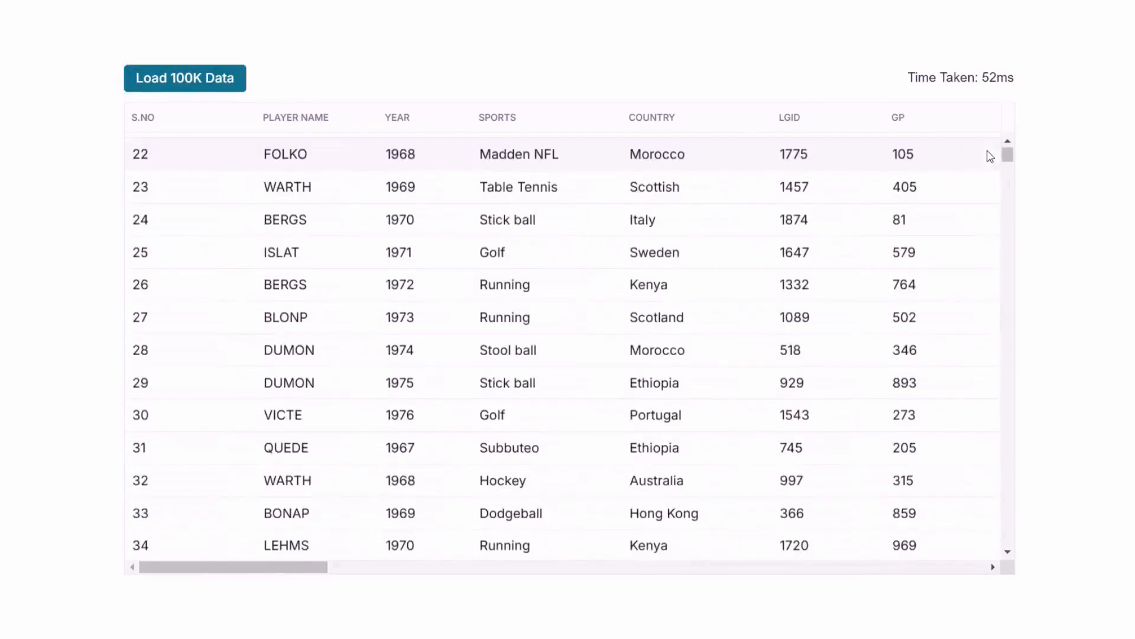
scroll("down", 3)
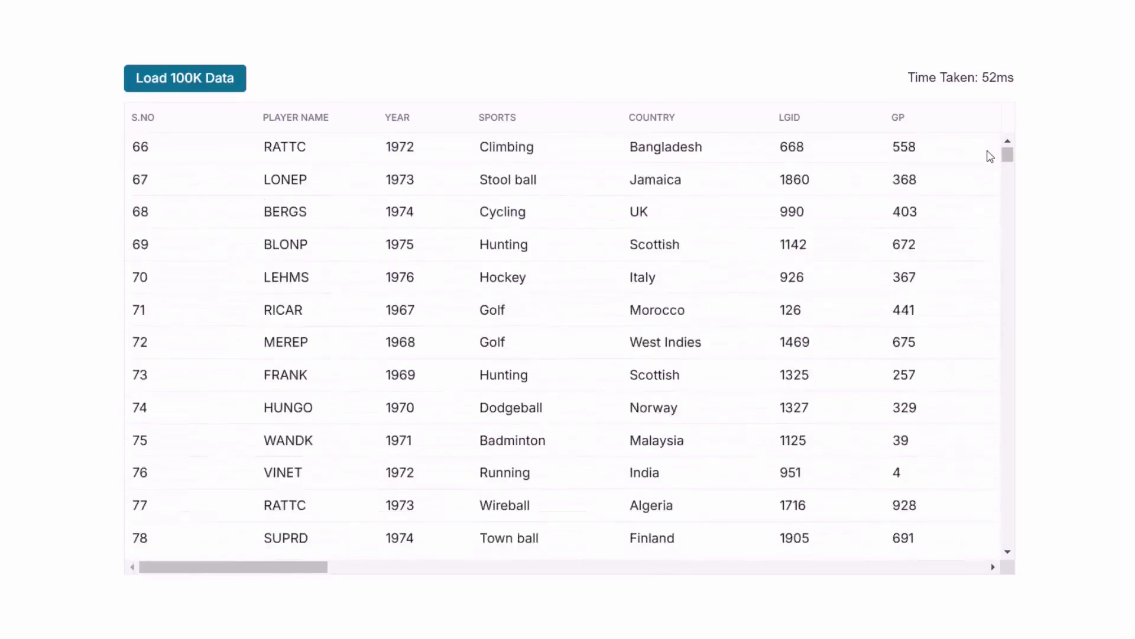
scroll("down", 3)
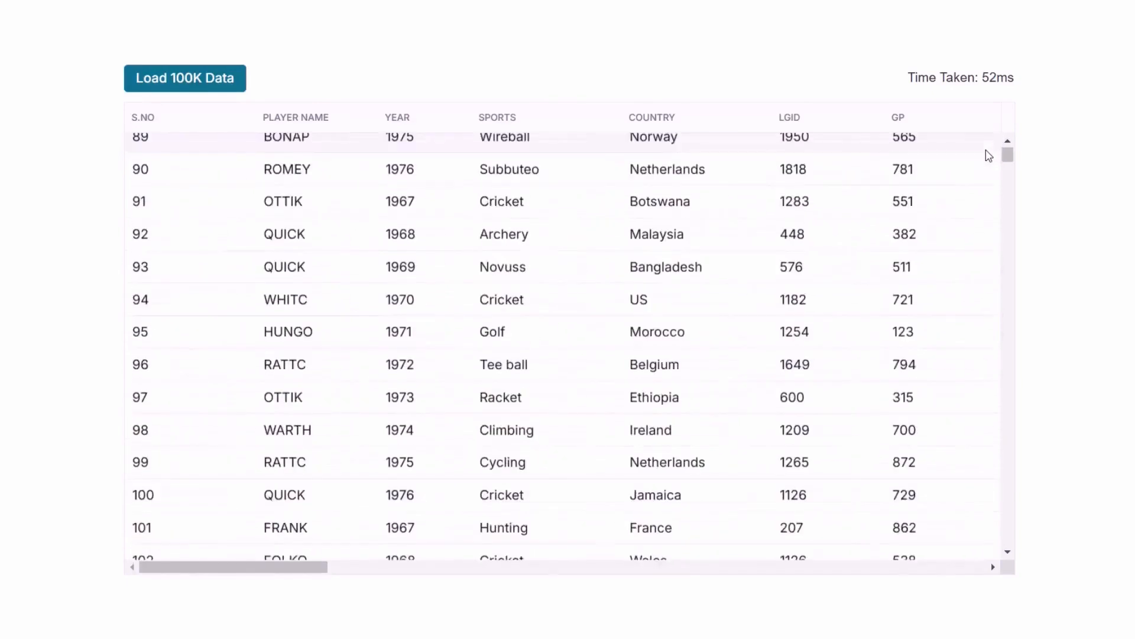
left_click(185, 77)
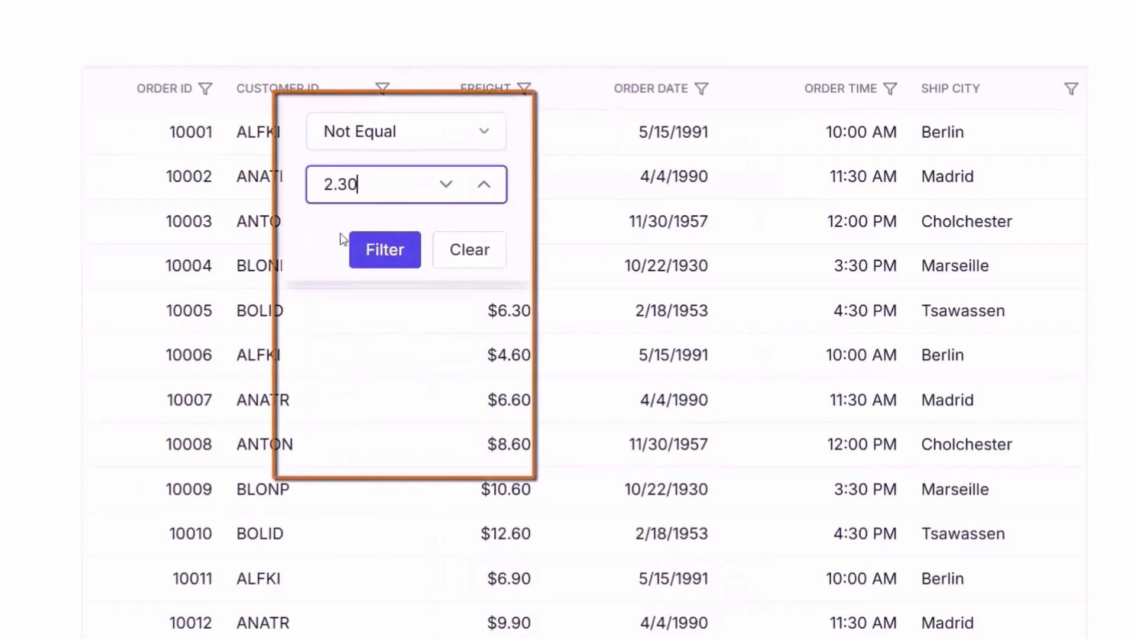
Apply the freight 'not equal 2.30' filter, exclude ANATR, search 'USA', and open grouping
left_click(385, 249)
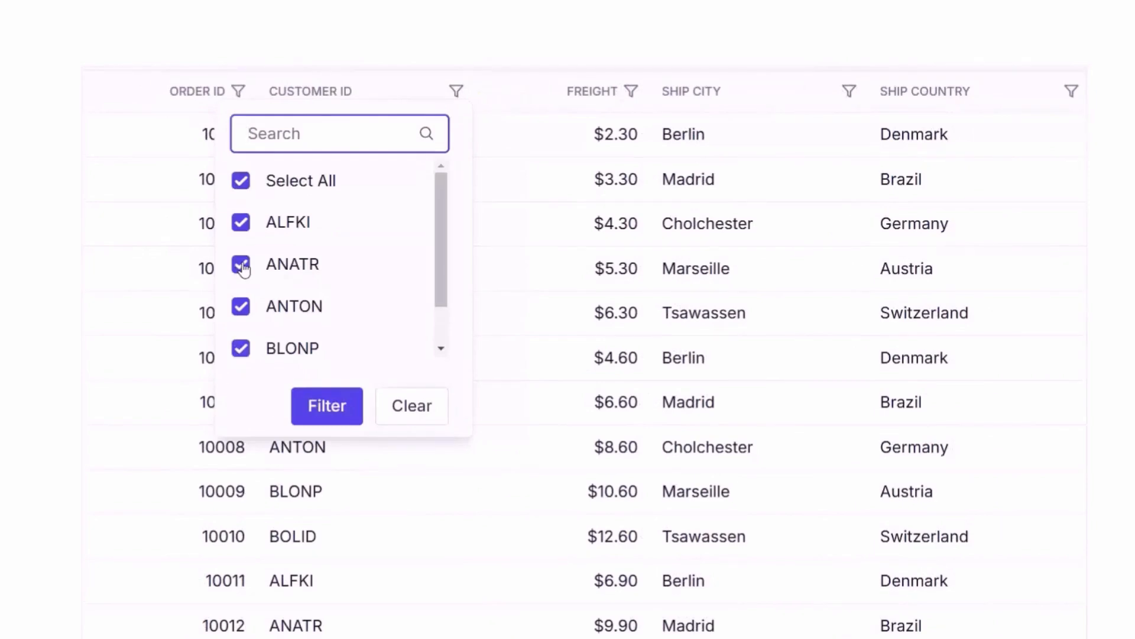
left_click(848, 91)
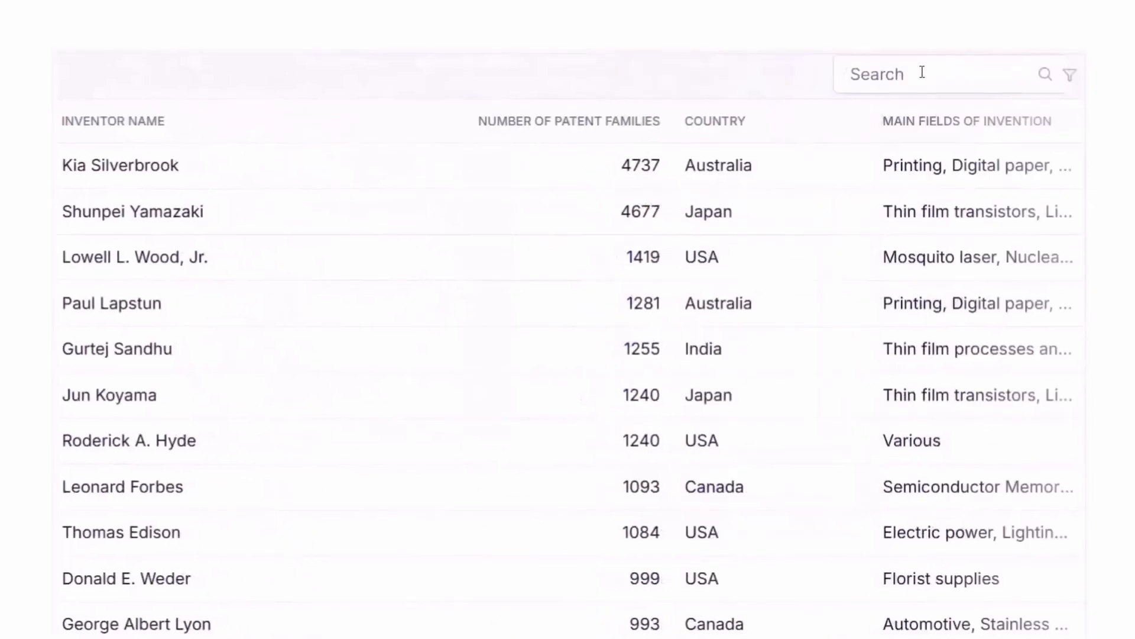
type("USA")
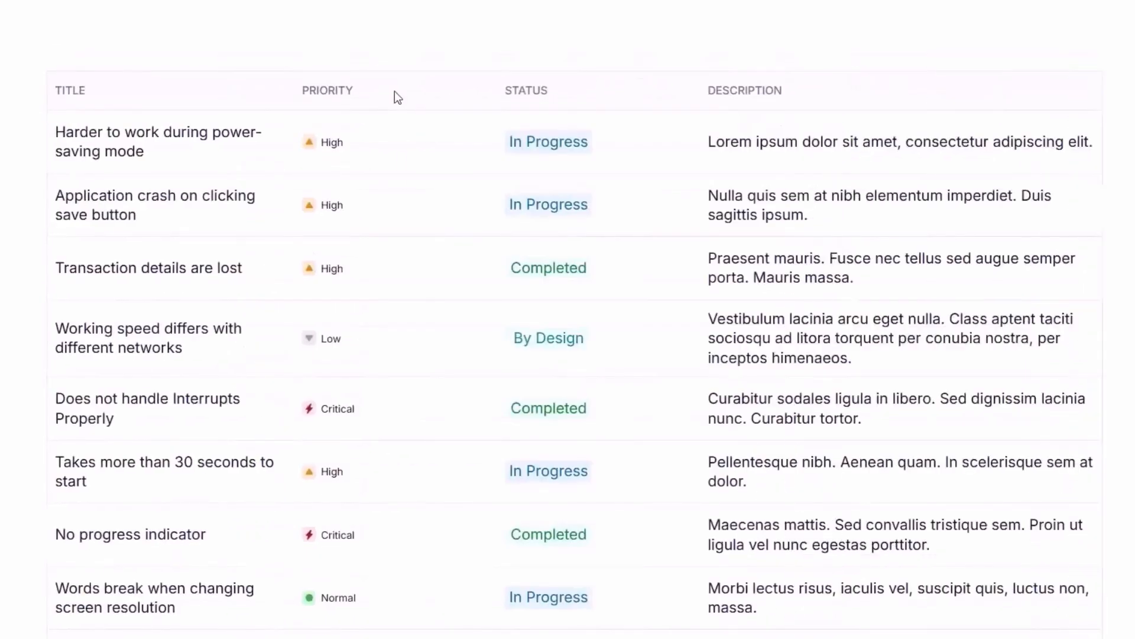
left_click(327, 90)
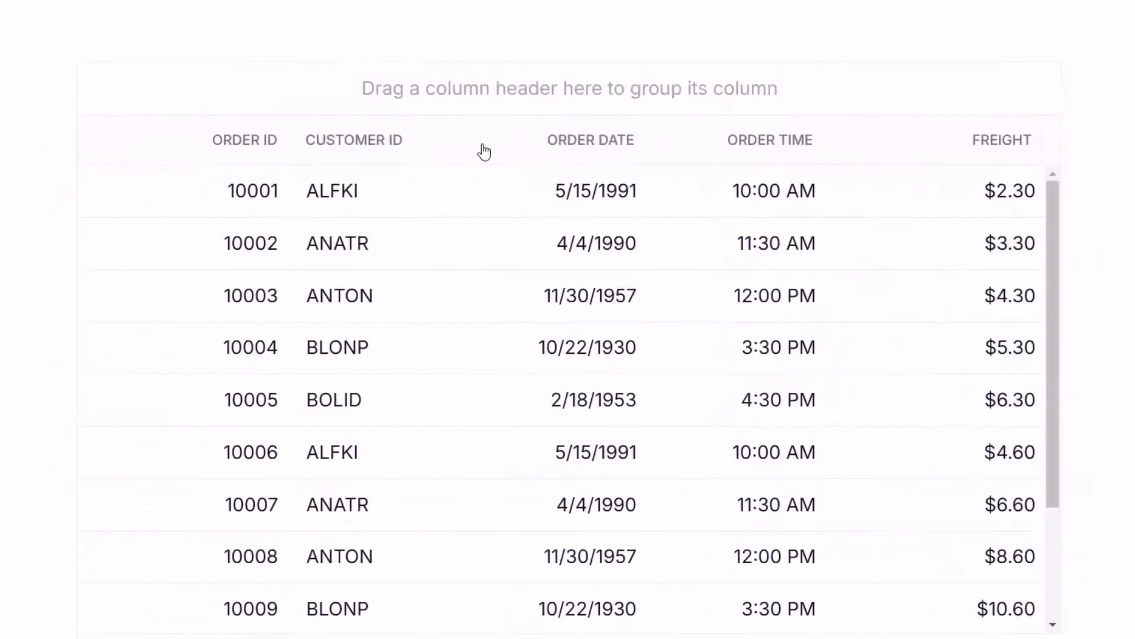
Group the orders by Customer ID, then drag Category Name into the products group area
left_click_drag(353, 140, 320, 94)
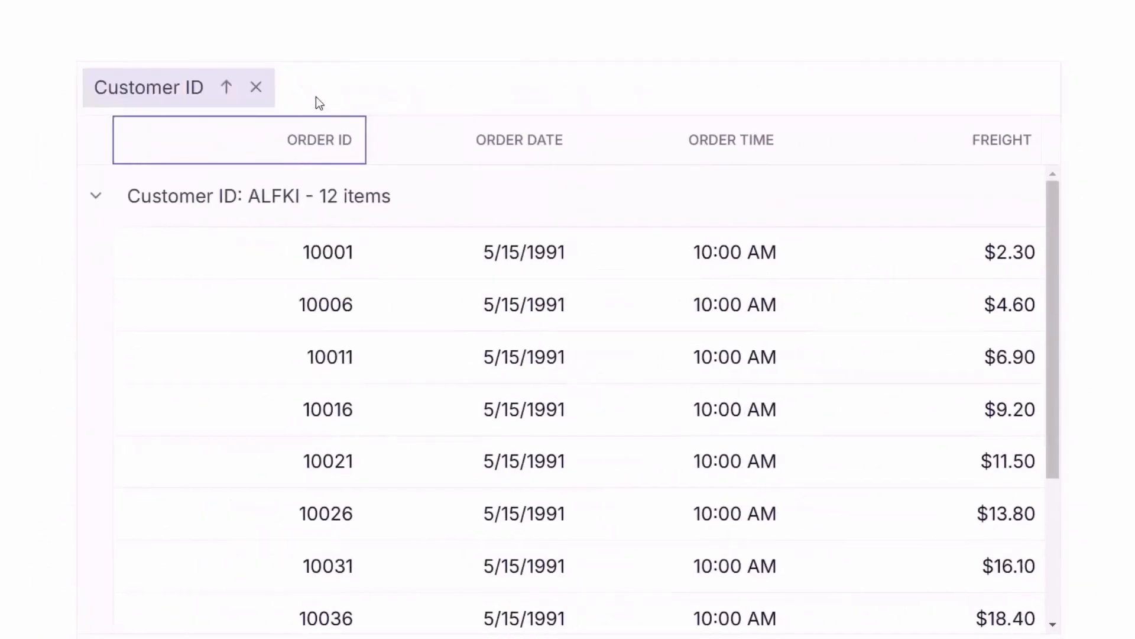
scroll("down", 3)
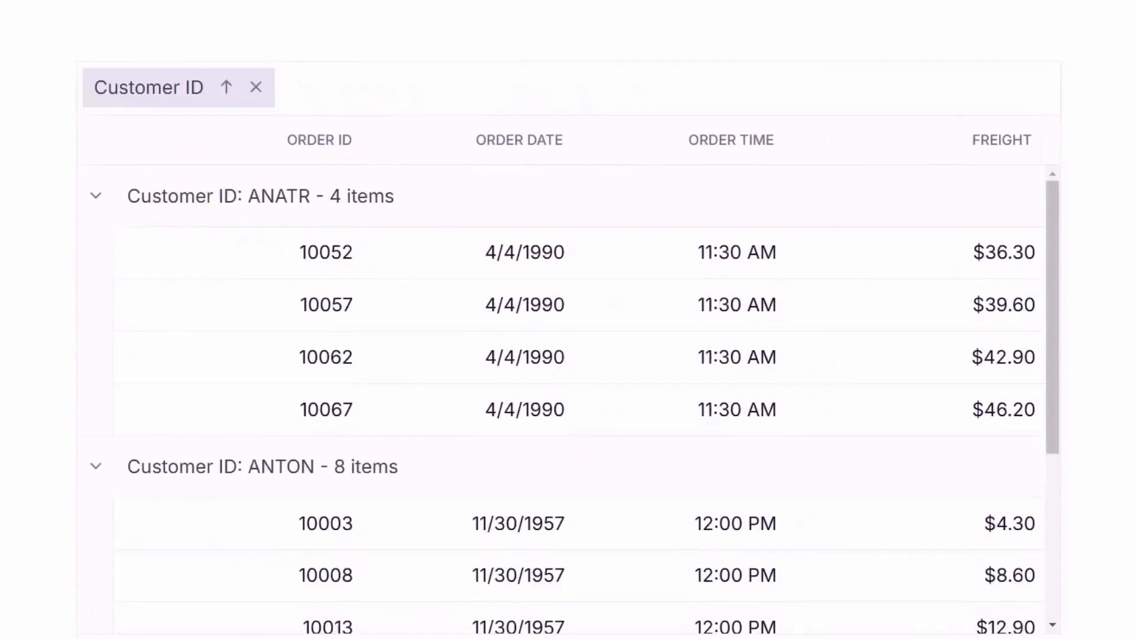
left_click(407, 546)
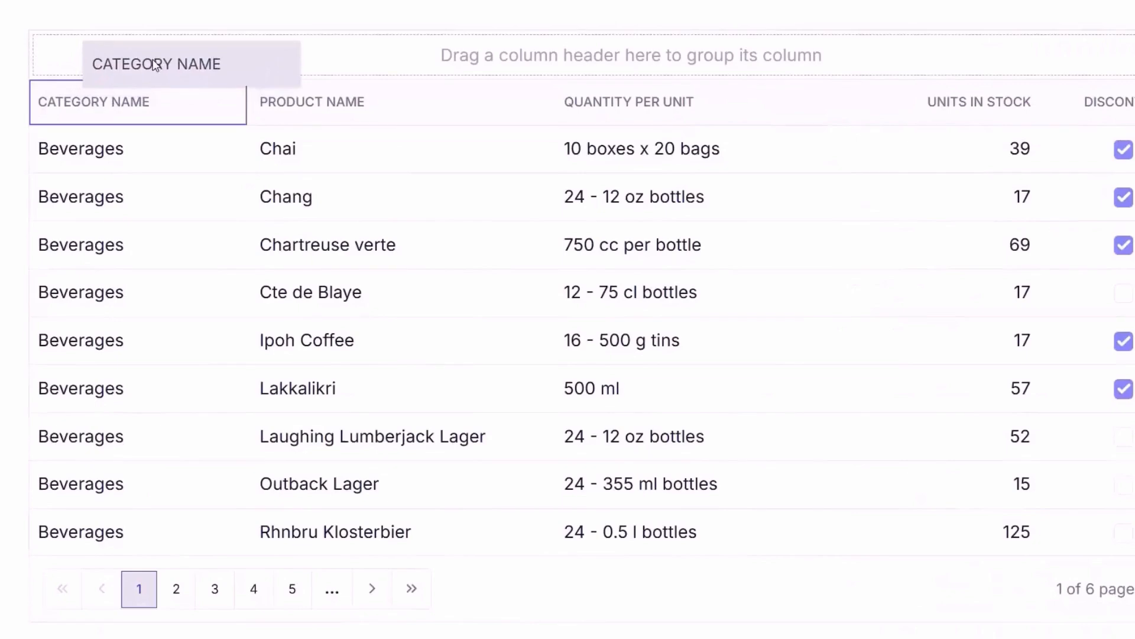
left_click_drag(158, 63, 158, 55)
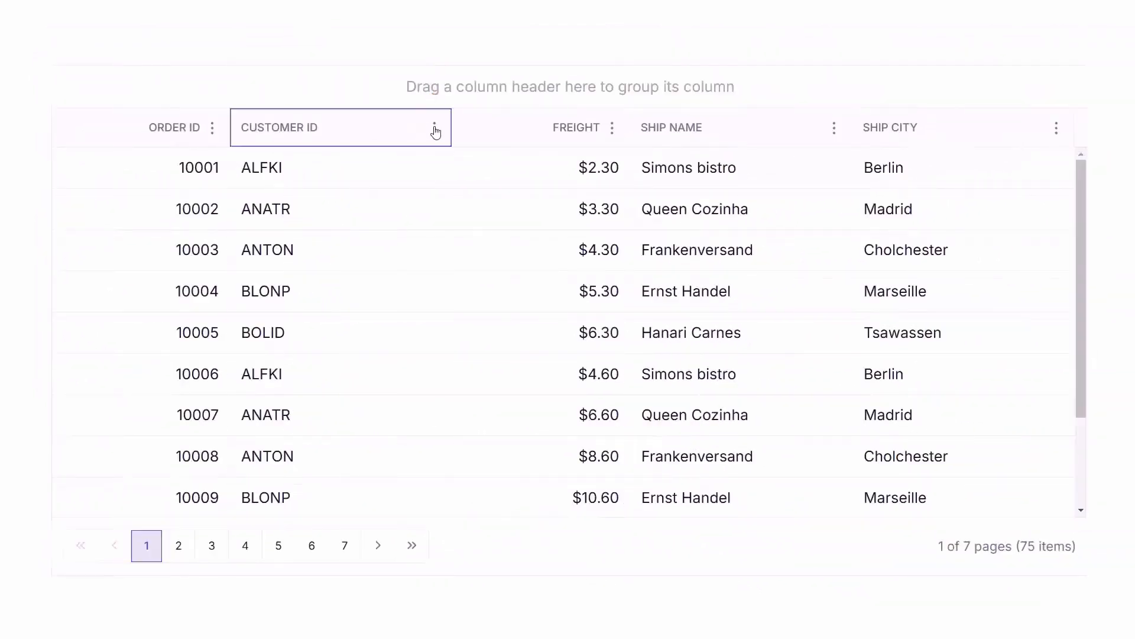
Group by Customer ID via its column menu, view the column chooser, then the hierarchy grid
left_click(434, 127)
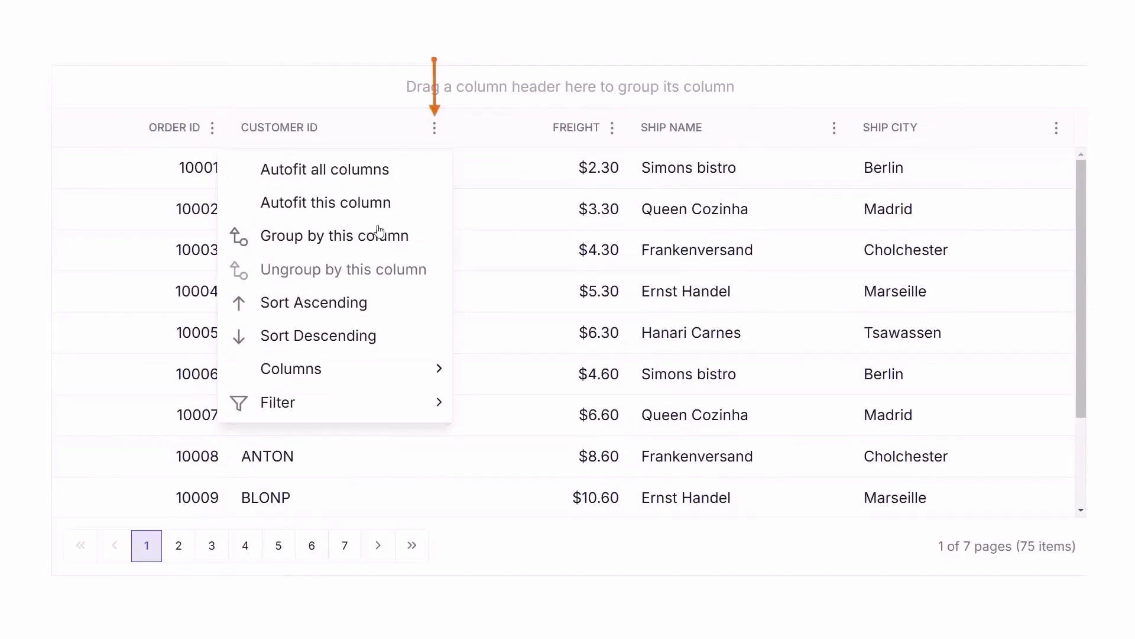
left_click(317, 335)
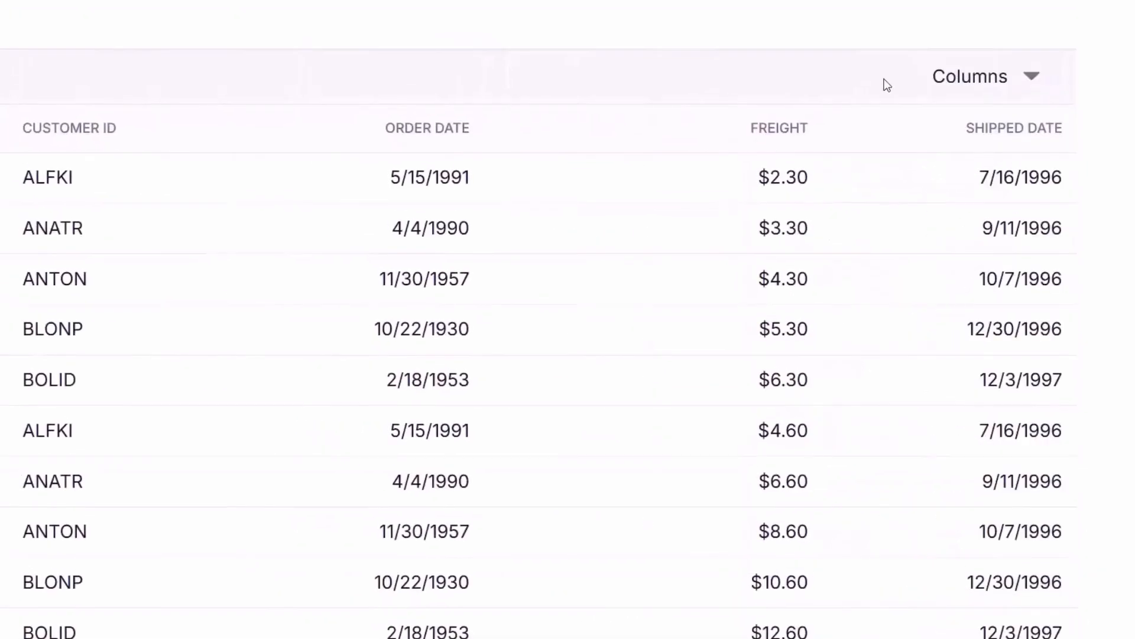
left_click(1032, 77)
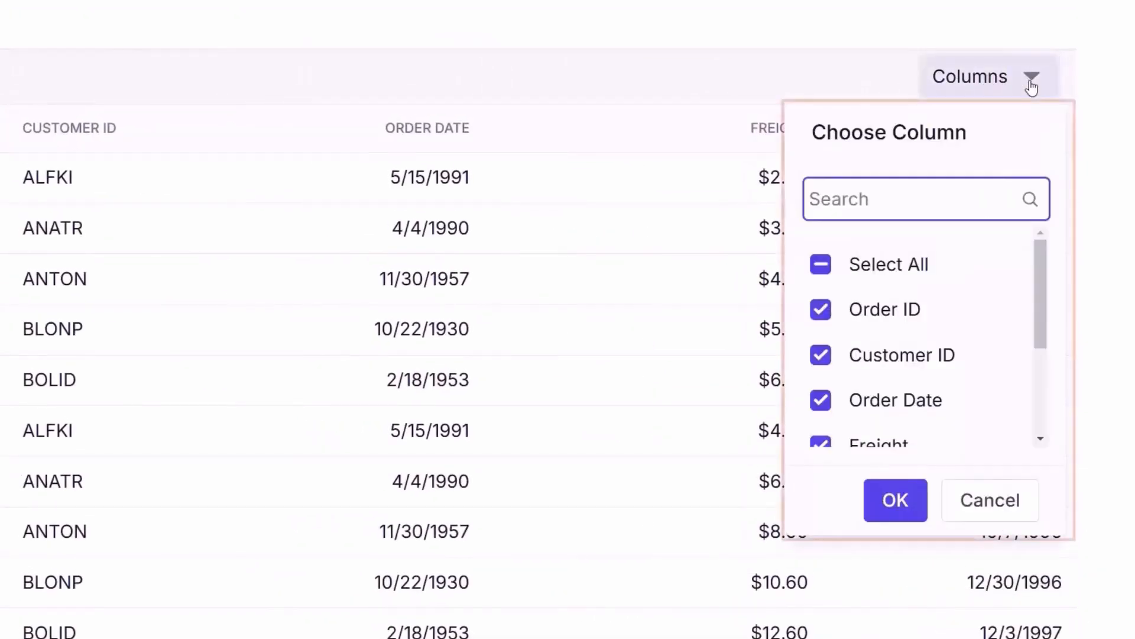
scroll("down", 3)
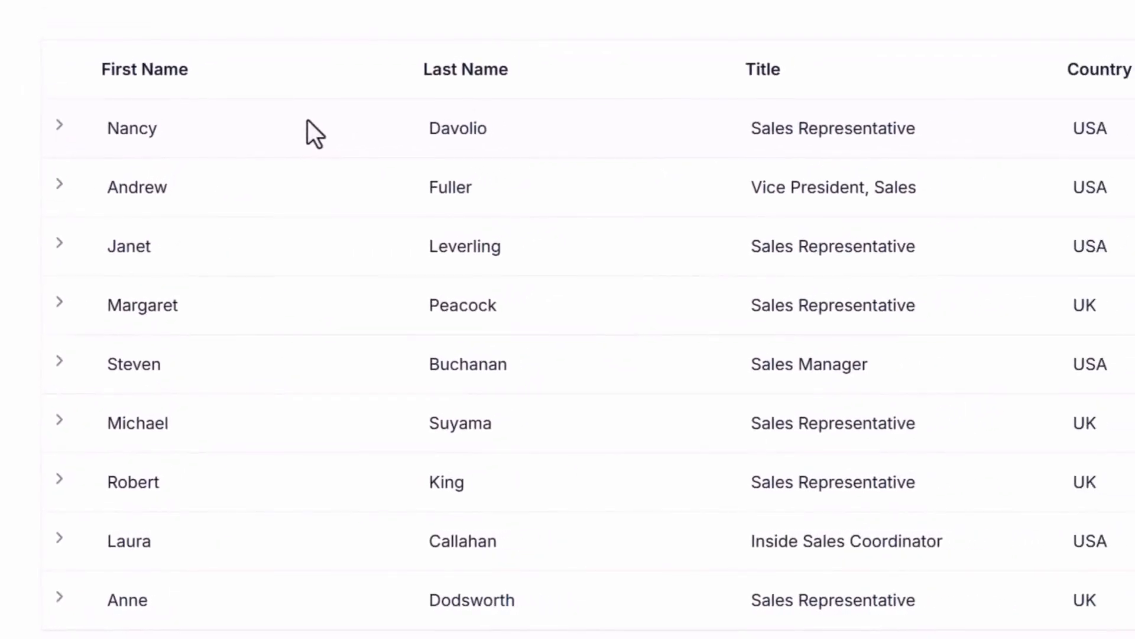
left_click(60, 124)
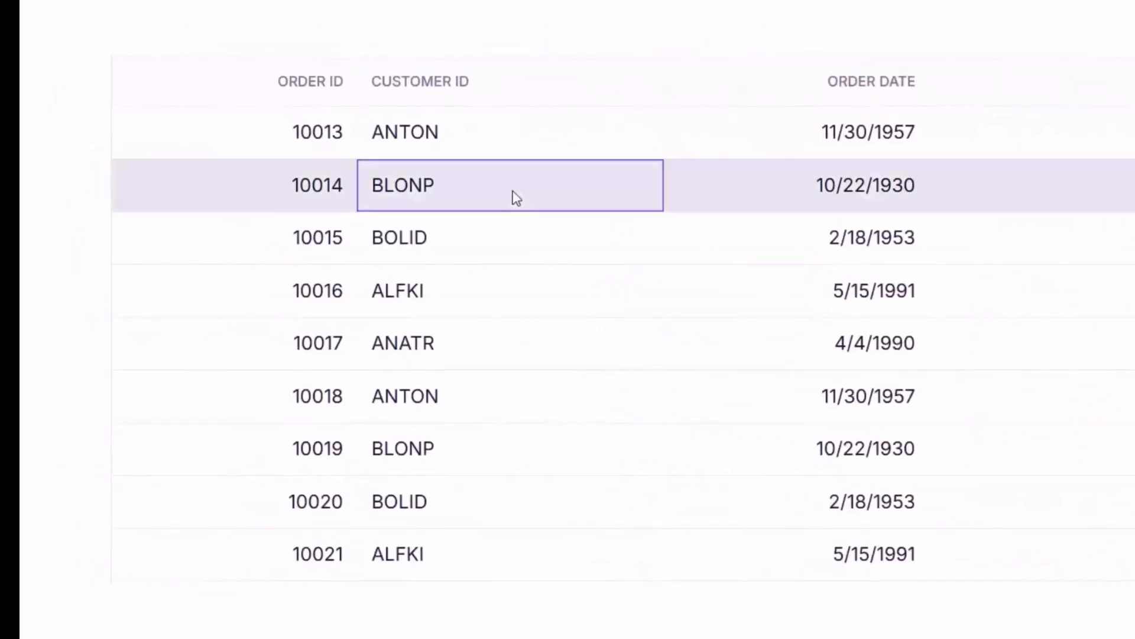
Select order 10014, view the checkbox and loading demos, then export orders to CSV
left_click(507, 343)
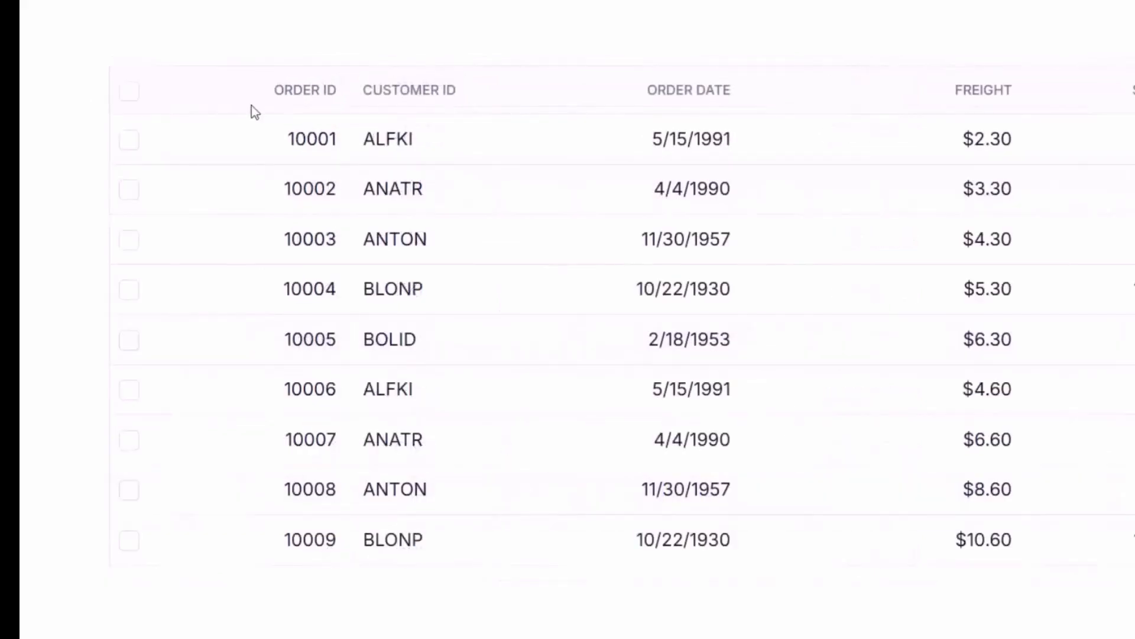
left_click(129, 339)
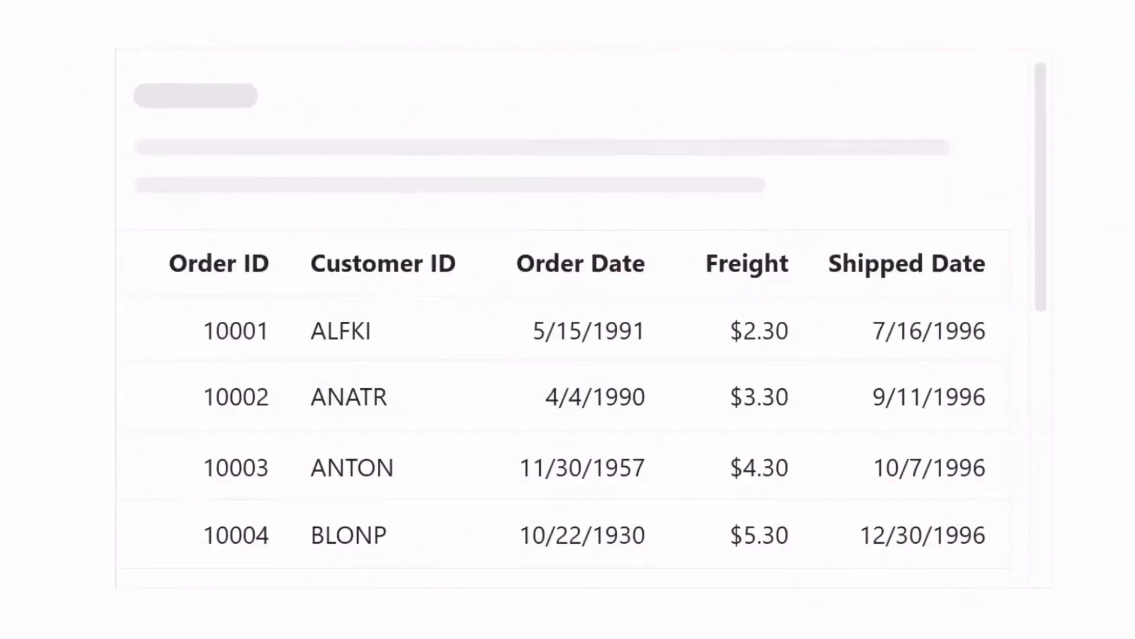
scroll("down", 3)
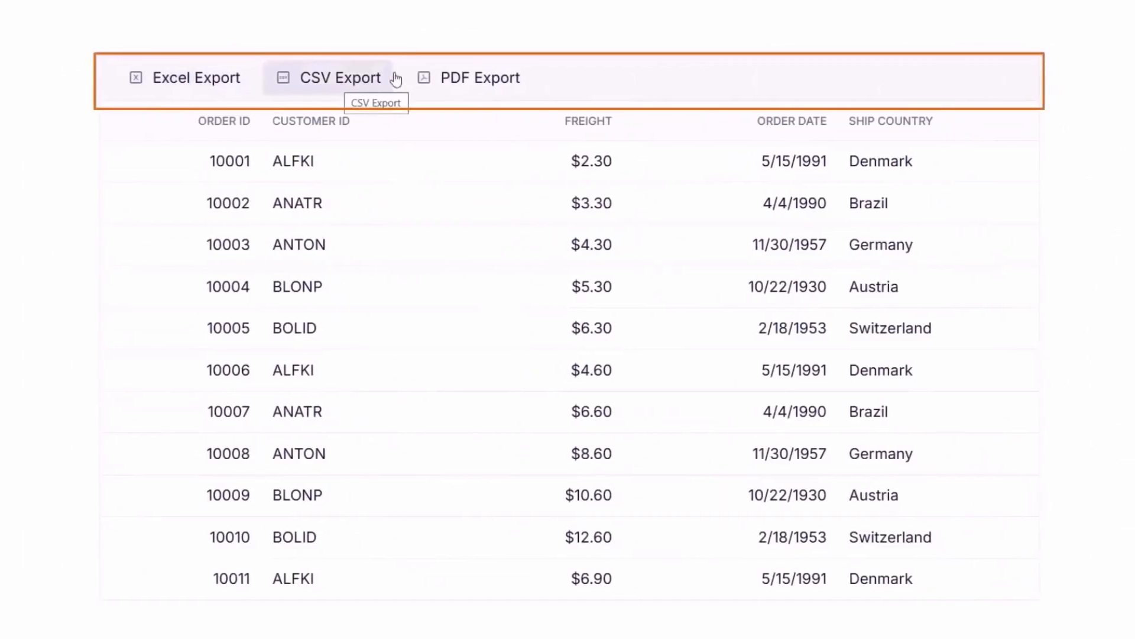
left_click(468, 77)
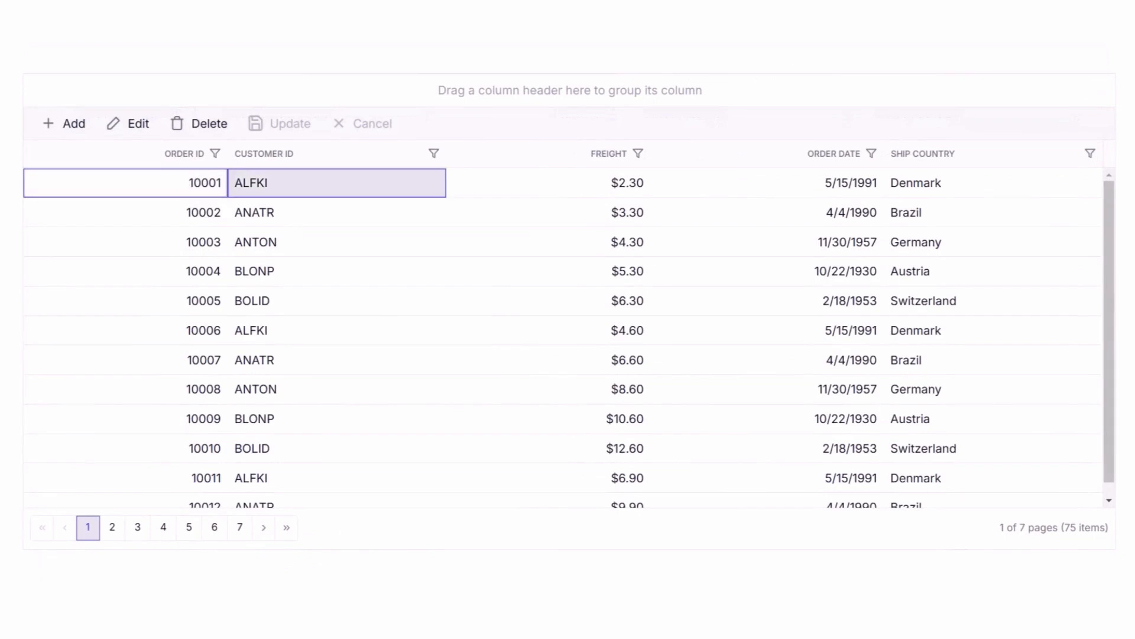
Select the ALFKI cell of order 10001 in the editable orders grid
left_click(764, 183)
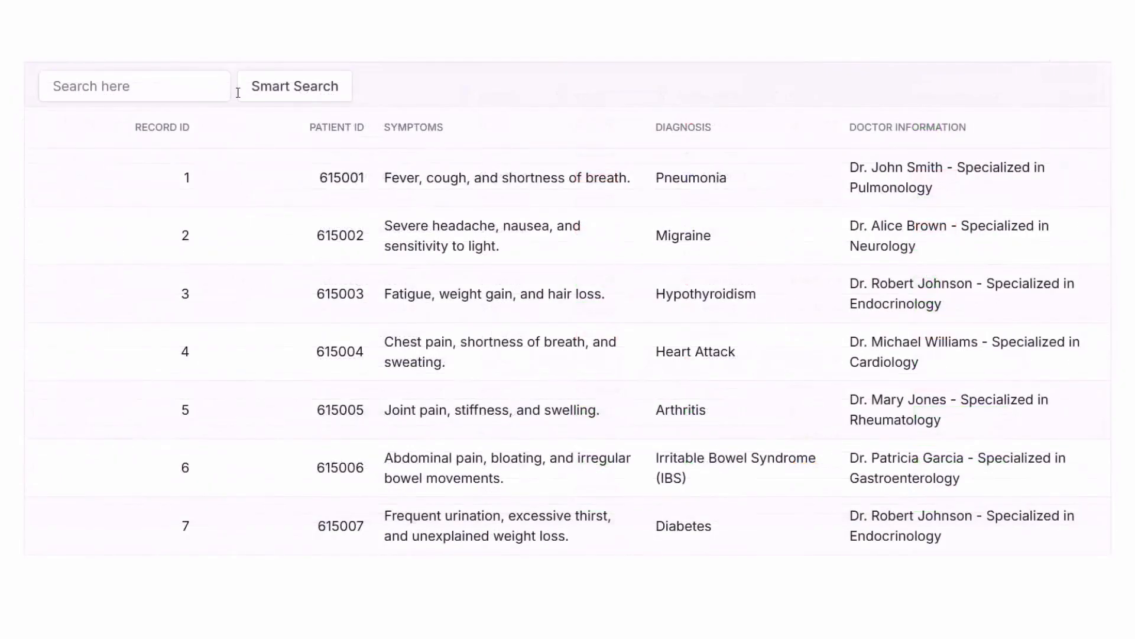
Smart-search patient records for 'Stomach', then detect anomalous machine readings
type("Stoma")
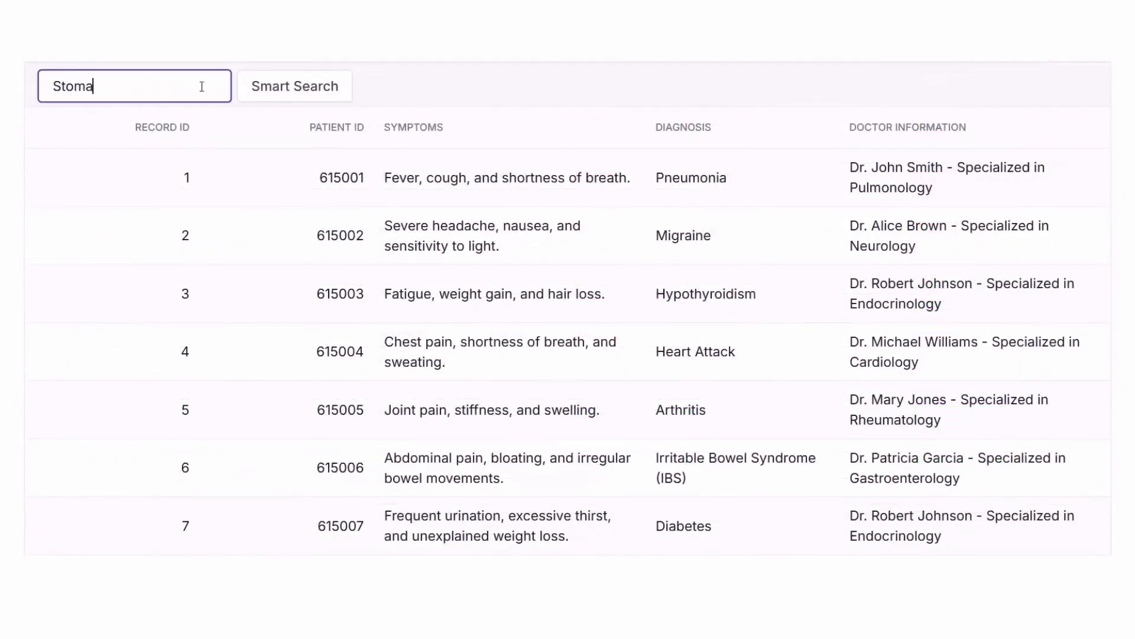
type("ch")
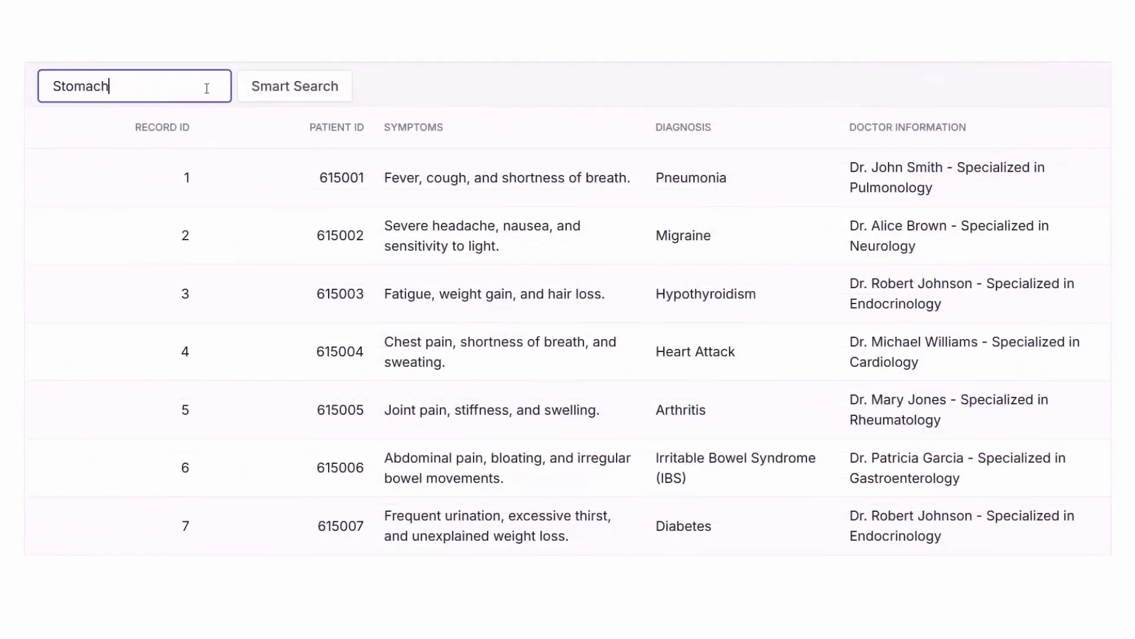
left_click(294, 85)
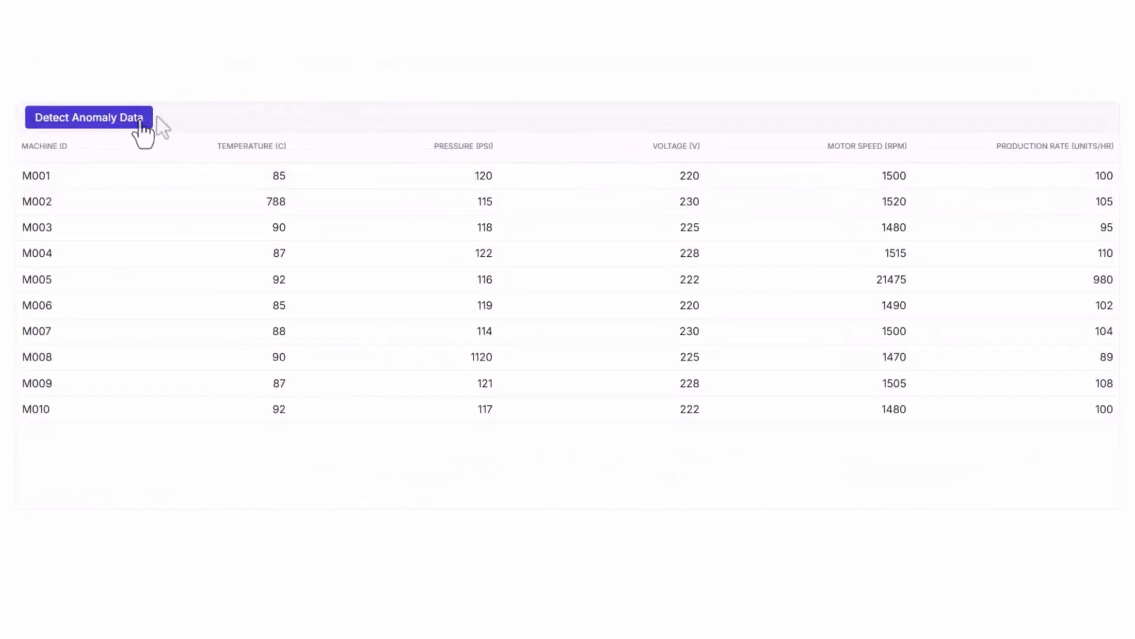
left_click(88, 117)
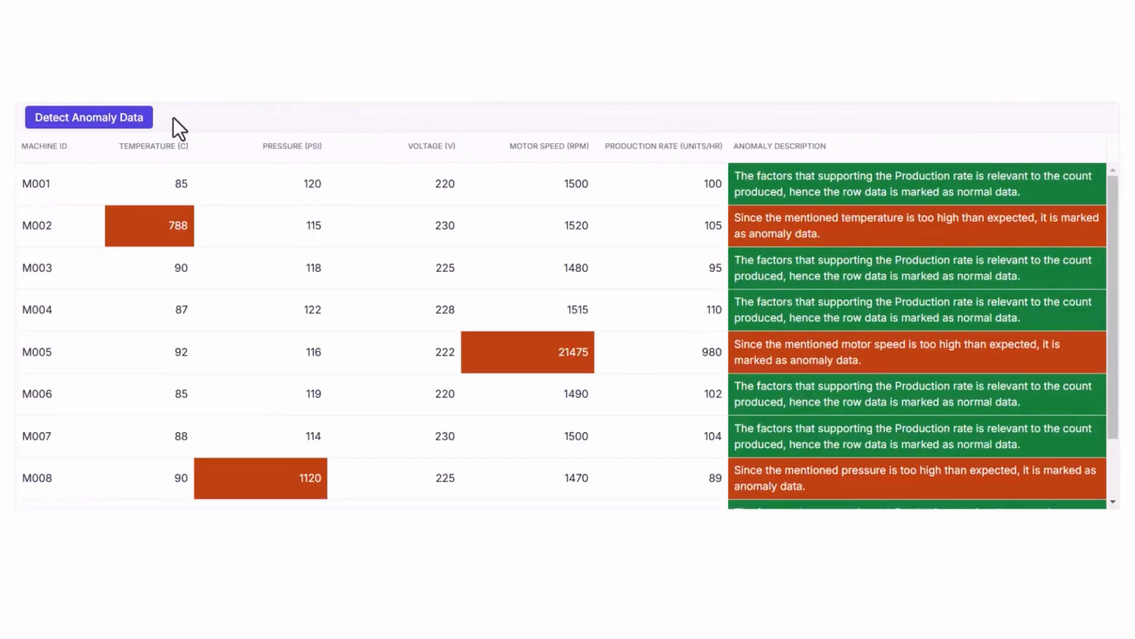